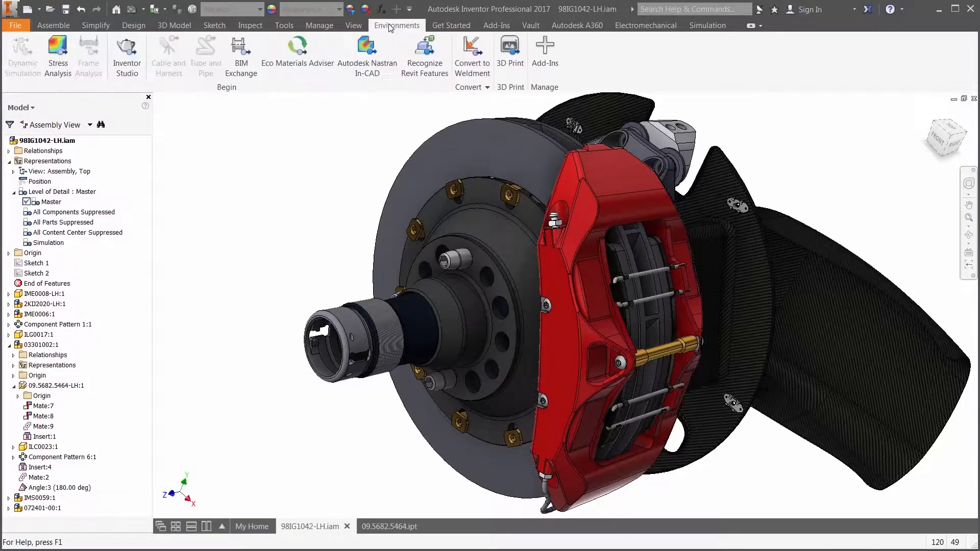
Display the rotor's Structural + Thermal von Mises stress contour, peaking at 4000 MPa.
{"action": "left_click", "coordinate": [389, 525]}
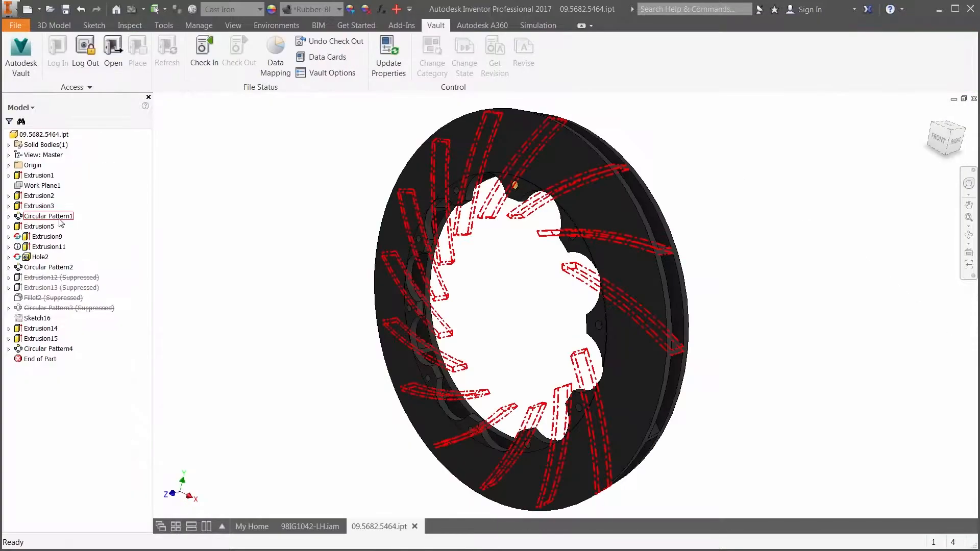
{"action": "left_click", "coordinate": [310, 526]}
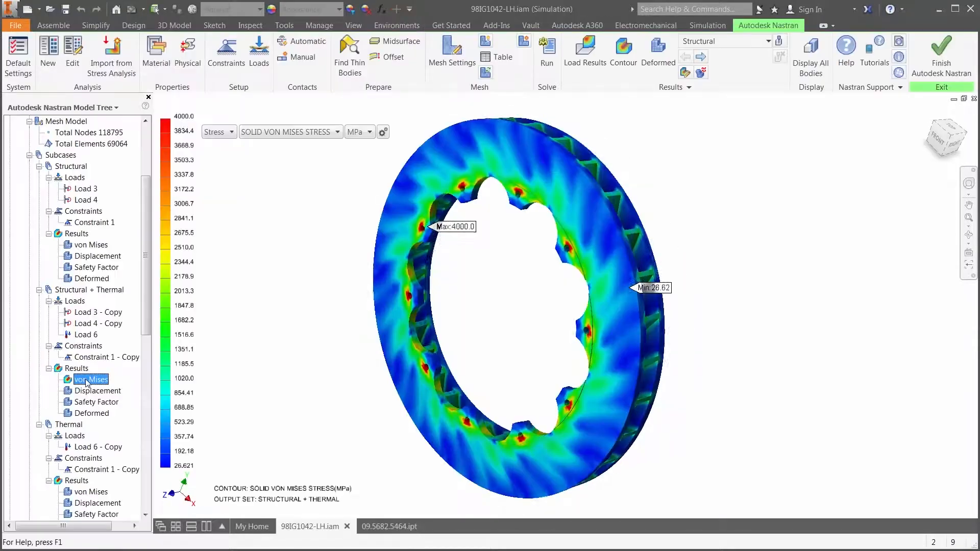